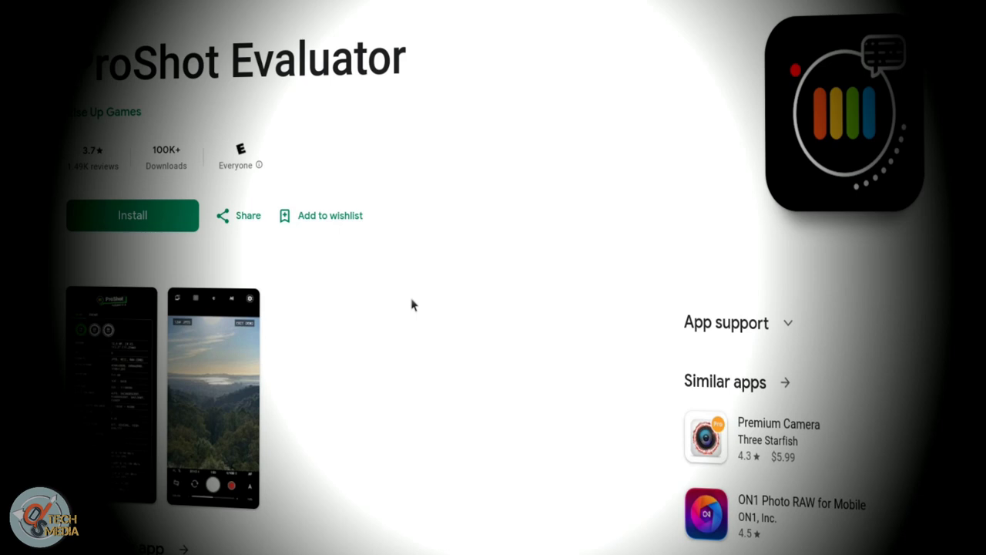
mouse_move(382, 271)
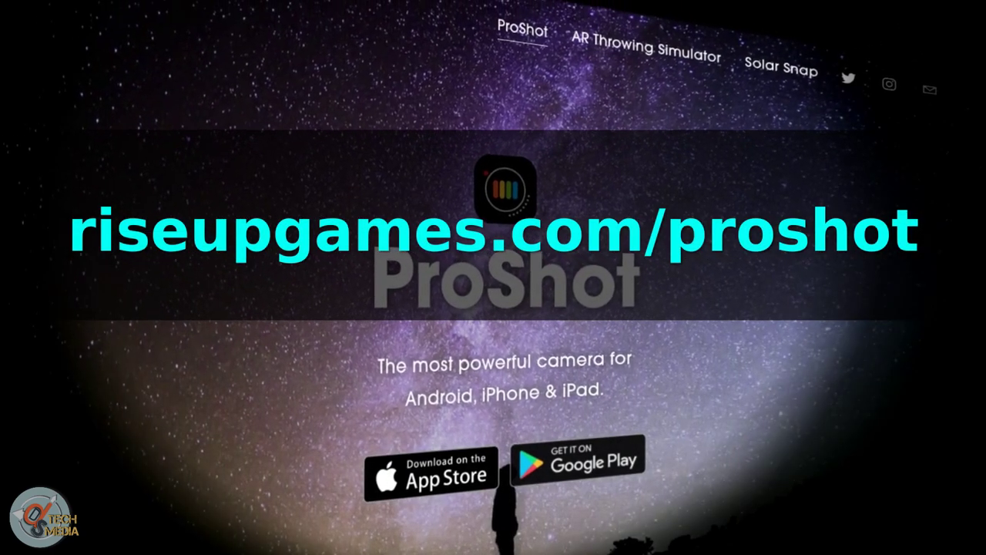
Step: Switch the theme to blue and map the + volume button to AE-LOCK in Customize
scroll("down", 3)
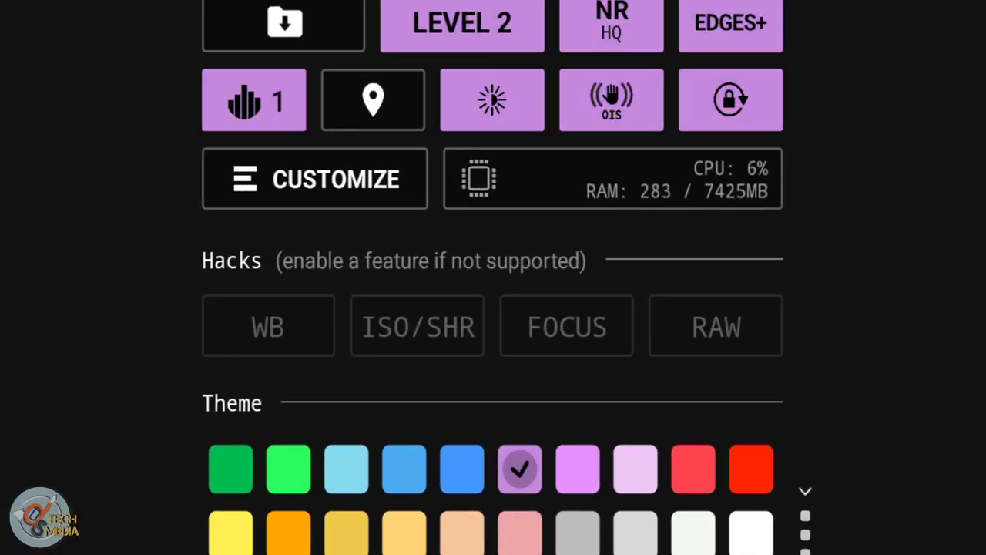
left_click(345, 468)
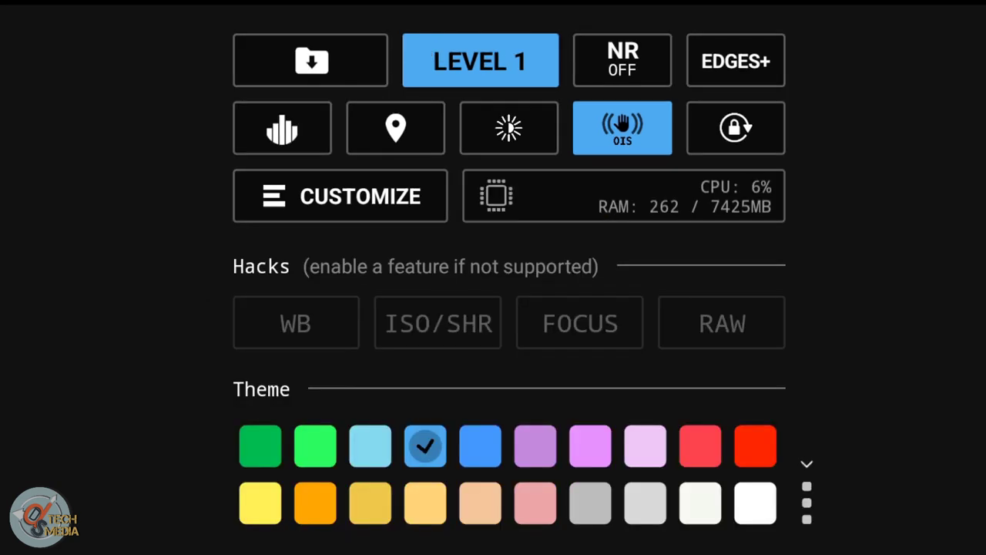
left_click(339, 195)
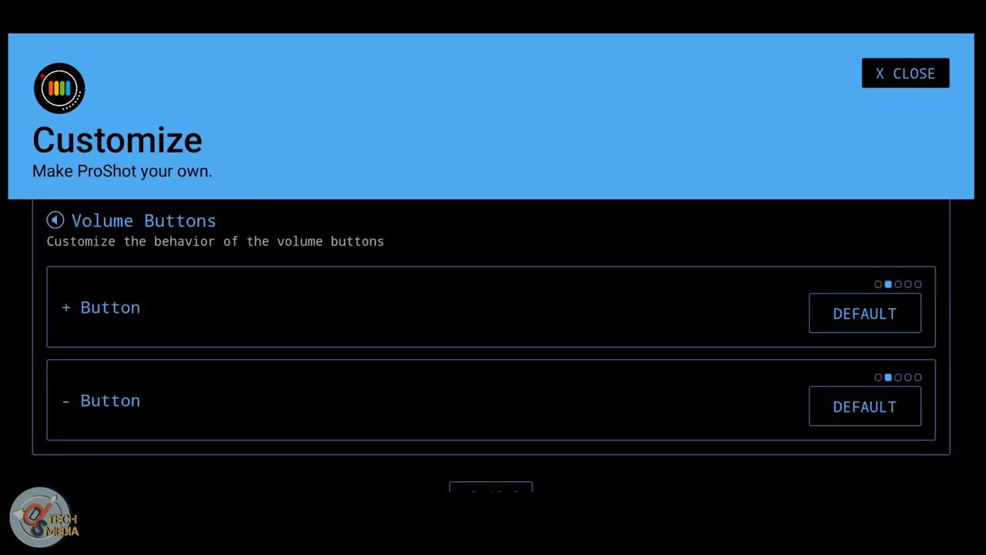
left_click(864, 313)
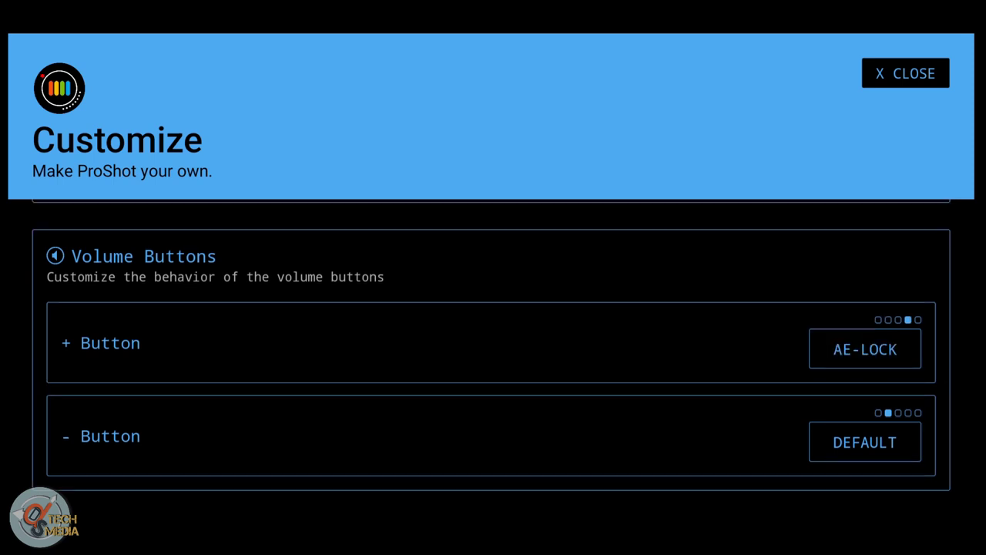
left_click(906, 74)
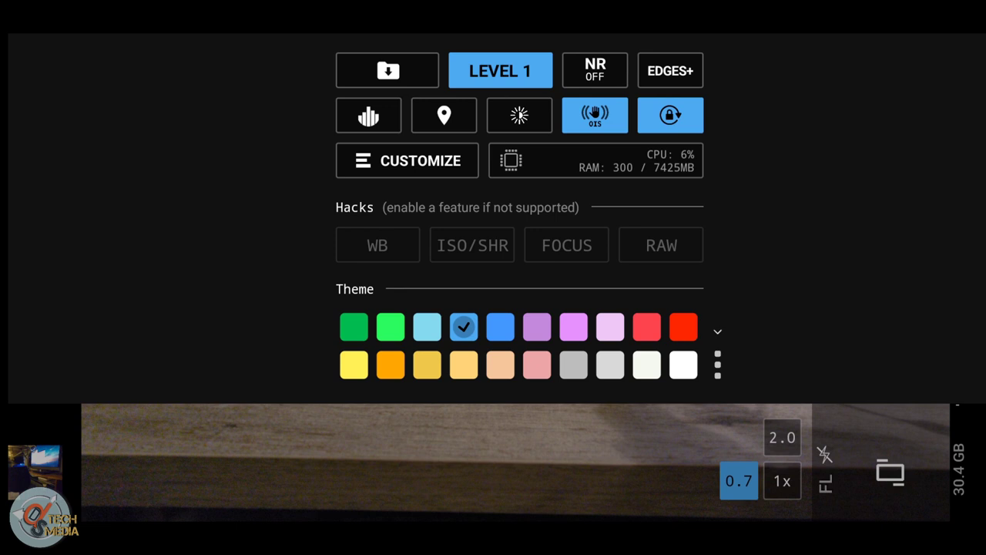
Step: Toggle OIS off and back on, try the quick toggles, and enable the live histogram
left_click(595, 114)
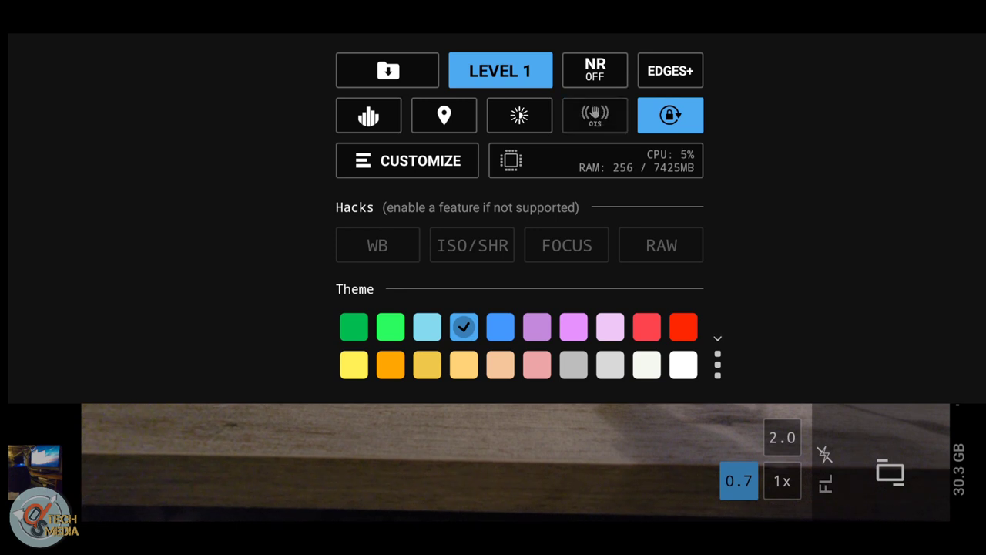
left_click(595, 115)
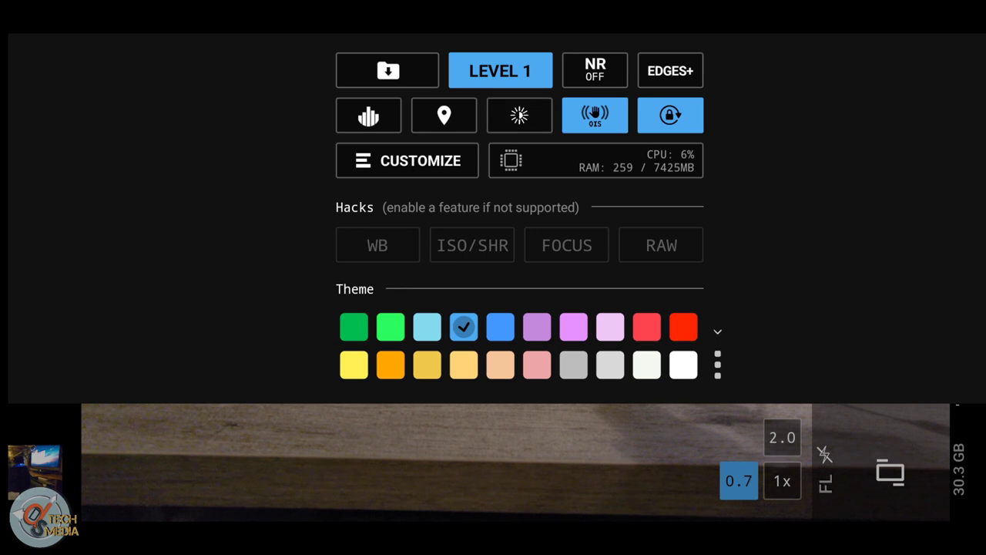
left_click(518, 116)
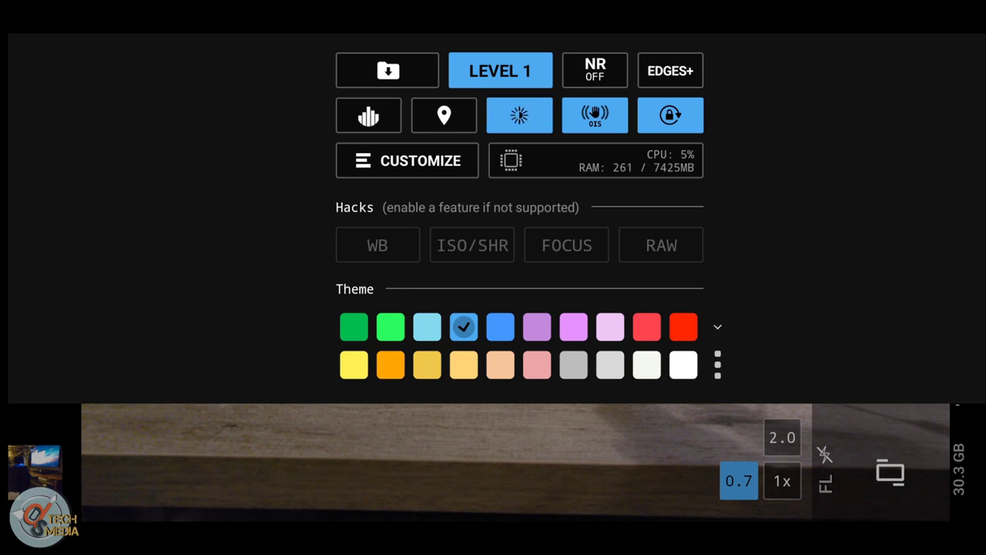
left_click(444, 114)
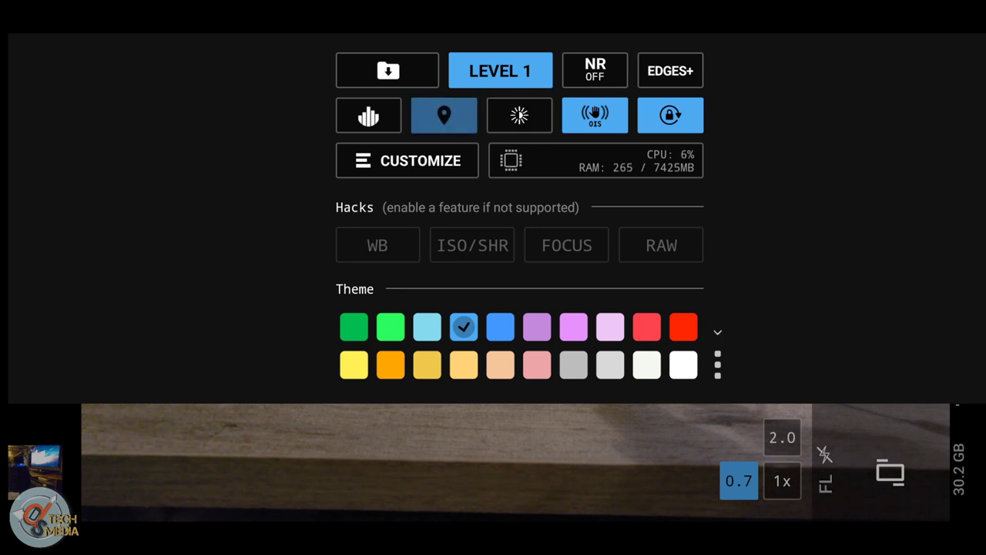
left_click(368, 115)
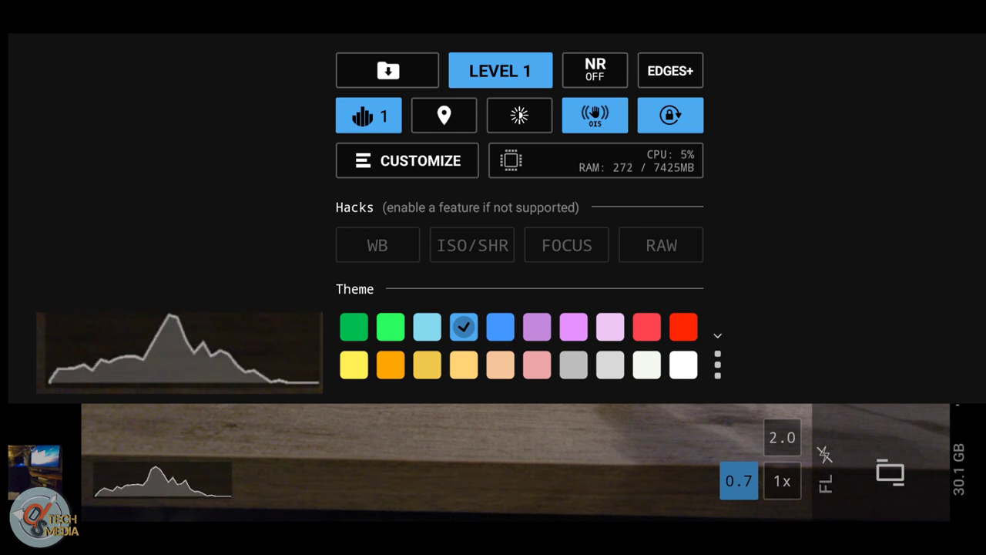
left_click(368, 115)
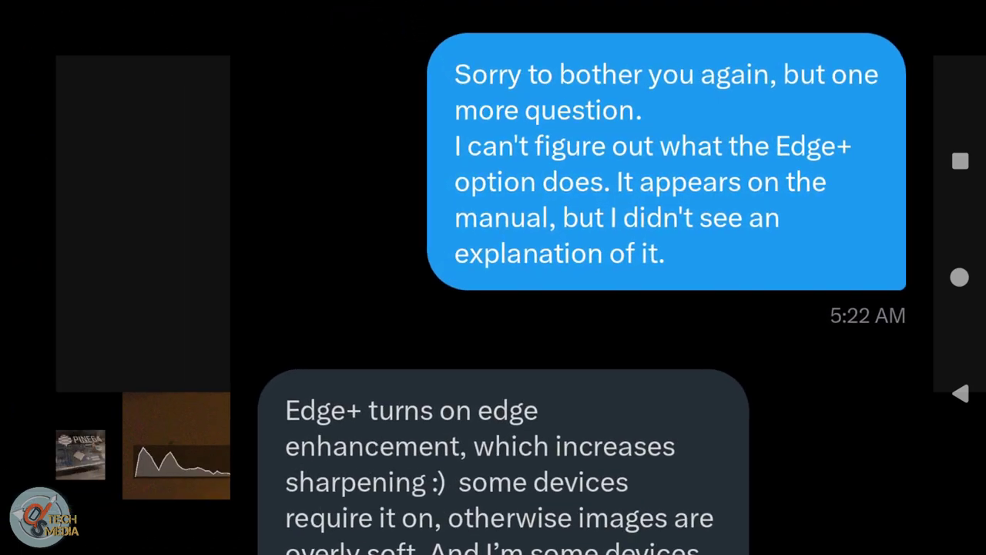
Step: Scroll through the developer's message explaining Edge+ edge enhancement
scroll("down", 3)
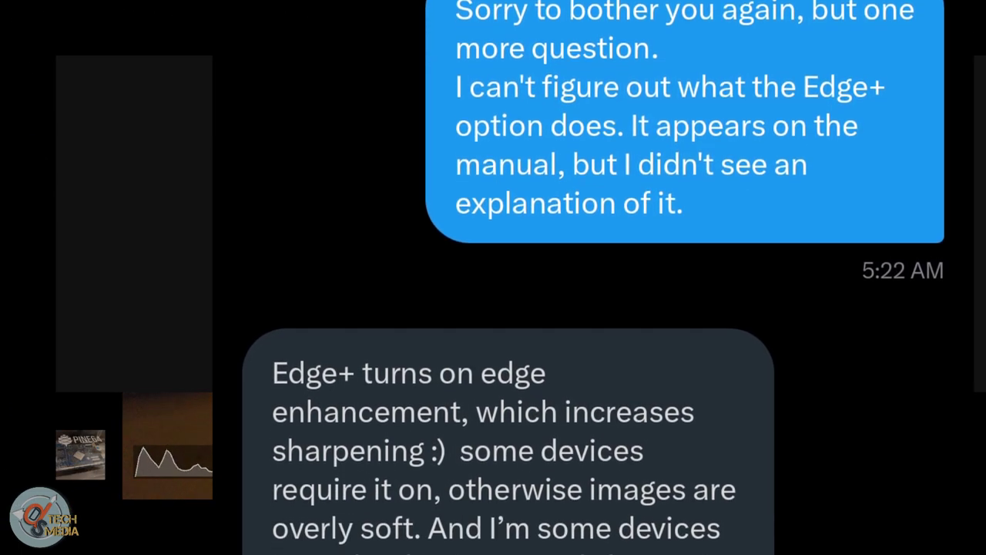
scroll("down", 3)
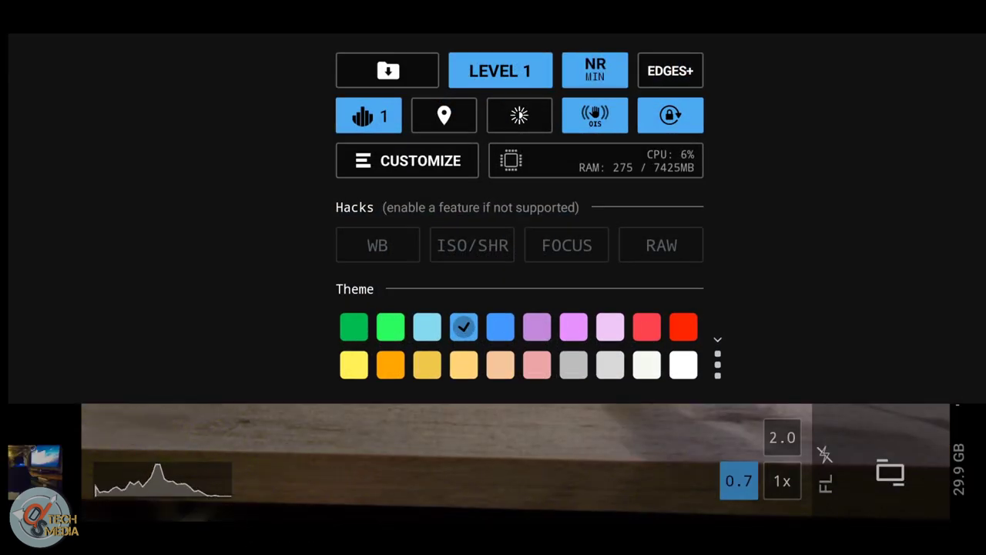
Step: Raise noise reduction to HQ and return to the camera viewfinder
left_click(595, 71)
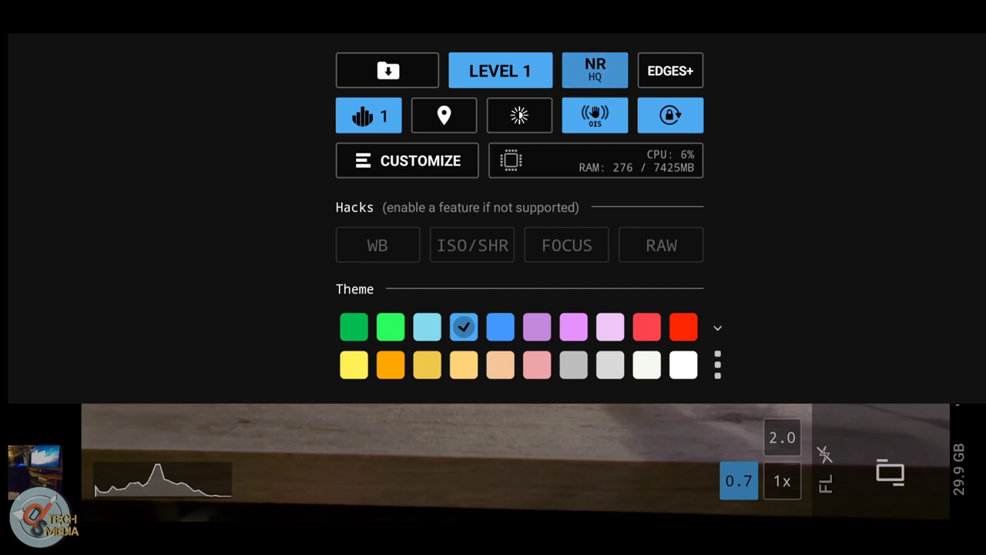
left_click(595, 71)
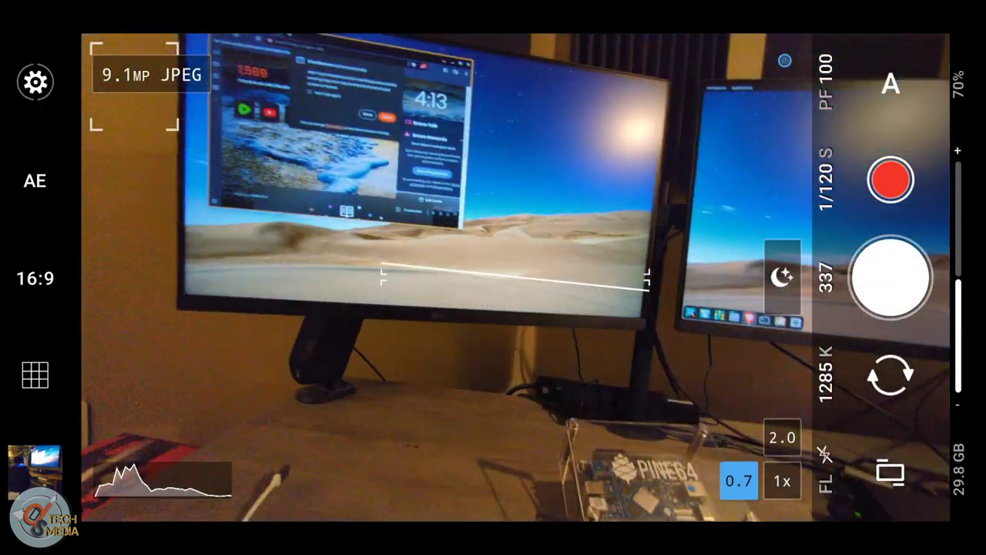
left_click(36, 82)
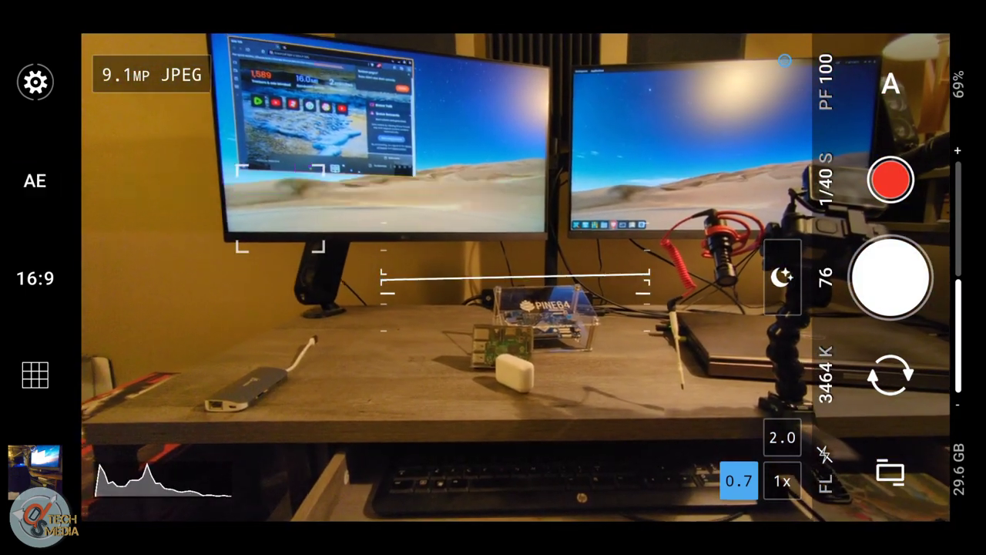
left_click(34, 180)
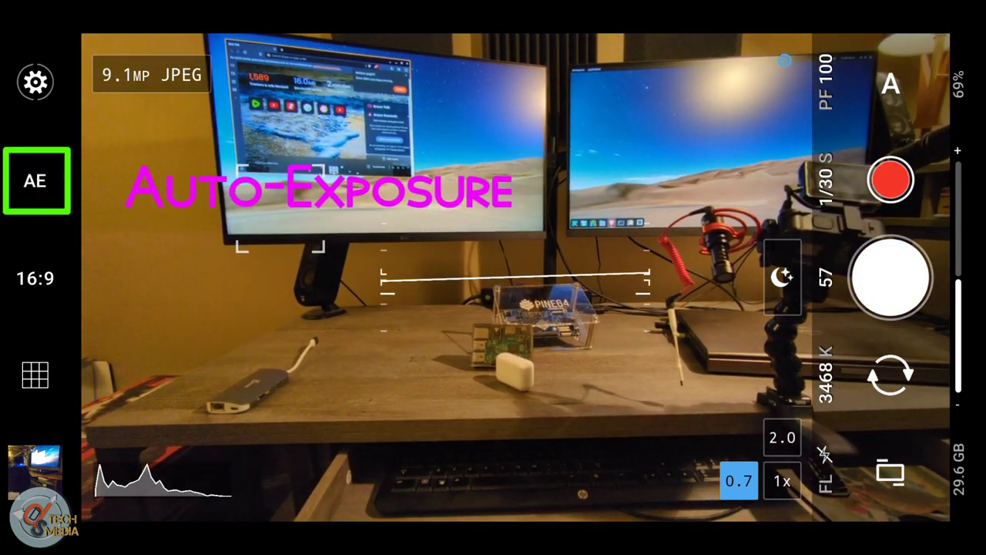
left_click(35, 180)
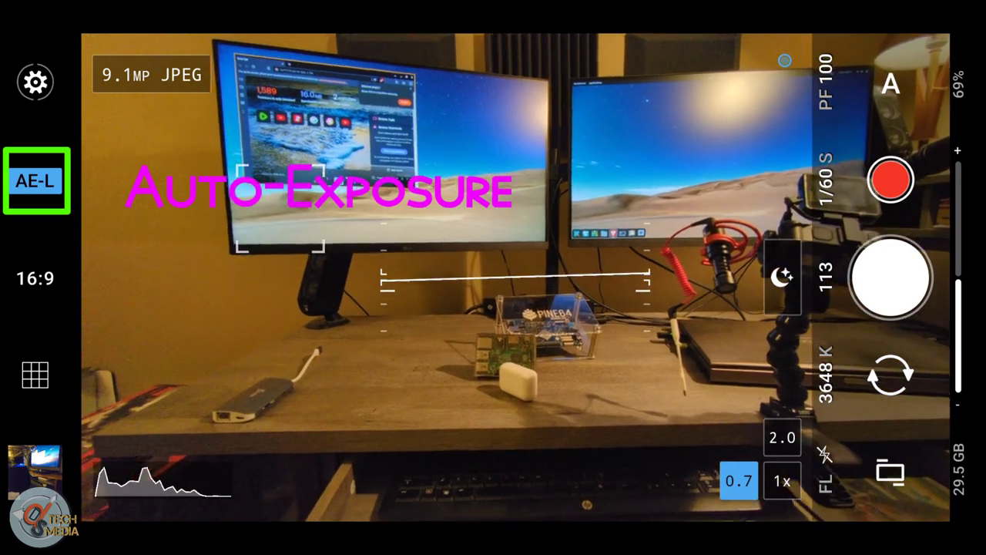
left_click(36, 181)
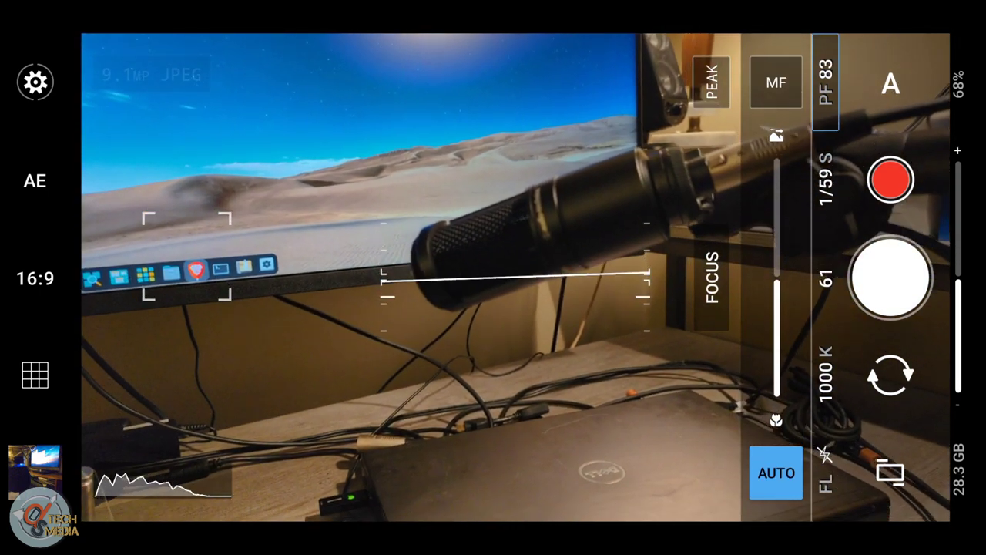
Step: Switch focus from manual back to AUTO
left_click(775, 83)
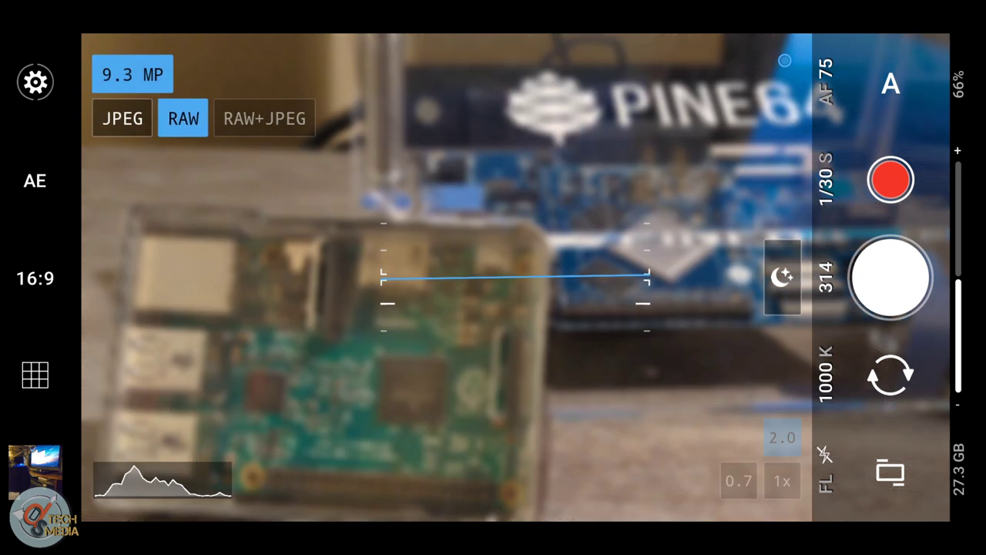
Step: Set capture format to RAW+JPEG (9.3+12.5 MP) and enable the grid overlay
left_click(35, 376)
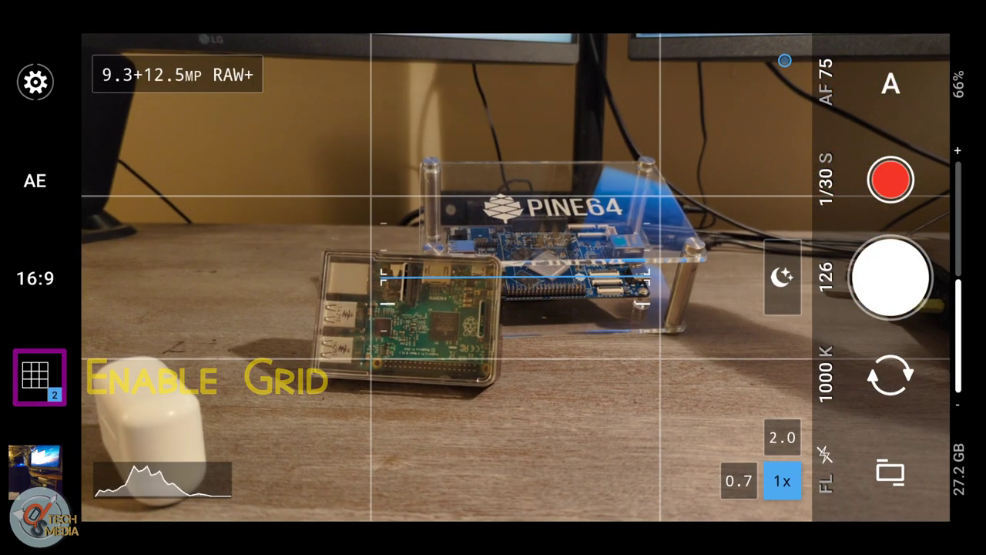
left_click(35, 376)
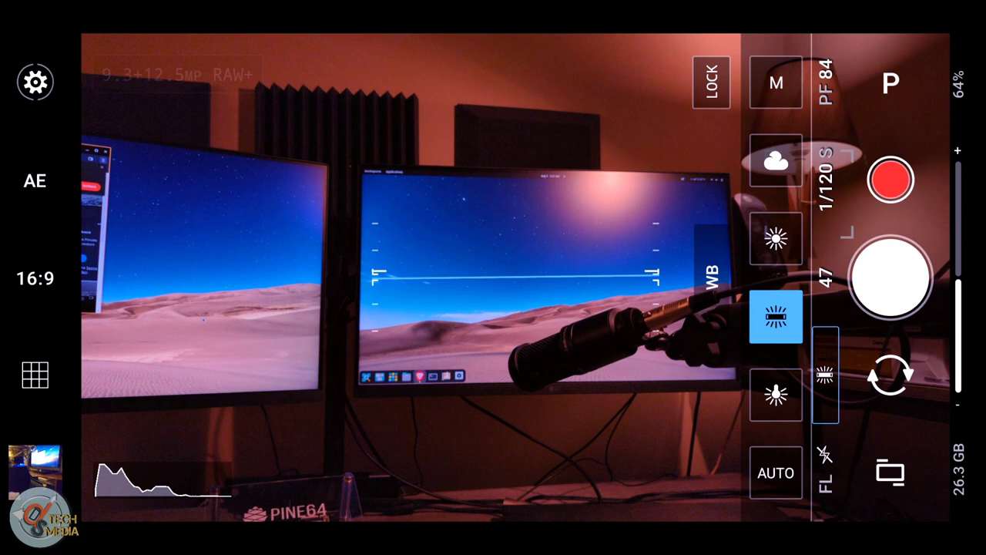
Step: Select manual white balance and acknowledge the Google Pixel warning
left_click(777, 316)
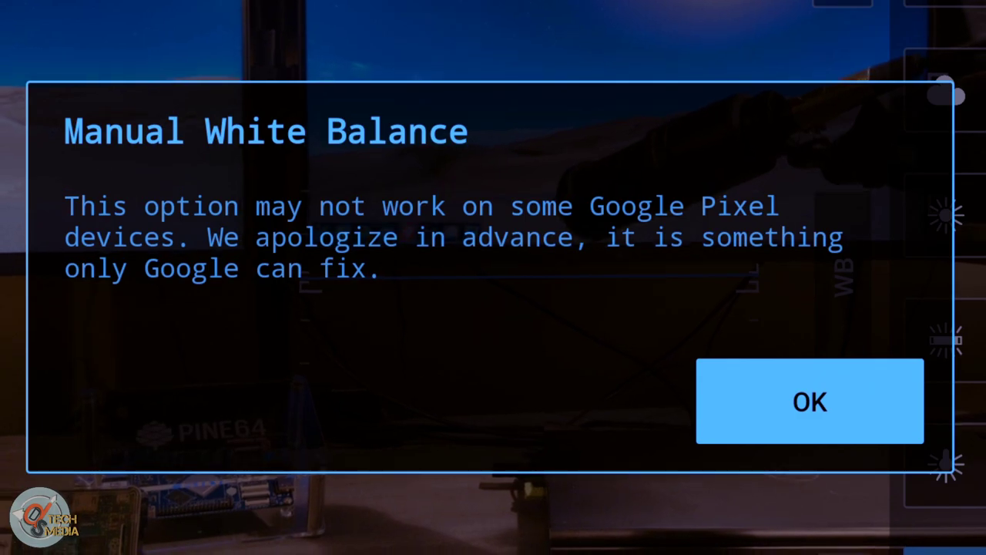
left_click(811, 400)
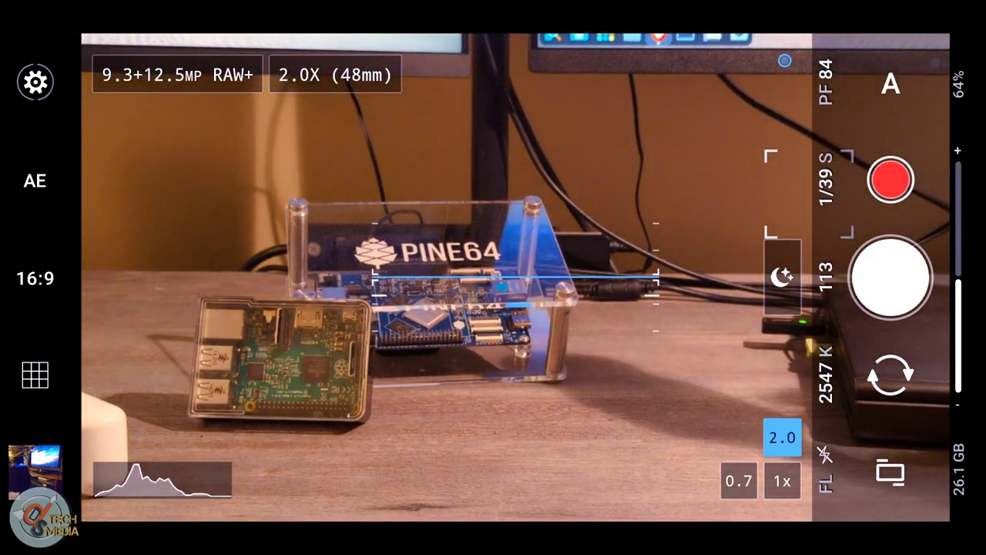
Step: Return to the 1x lens and bring up the A/P/M/C1/C2 mode dial
left_click(738, 480)
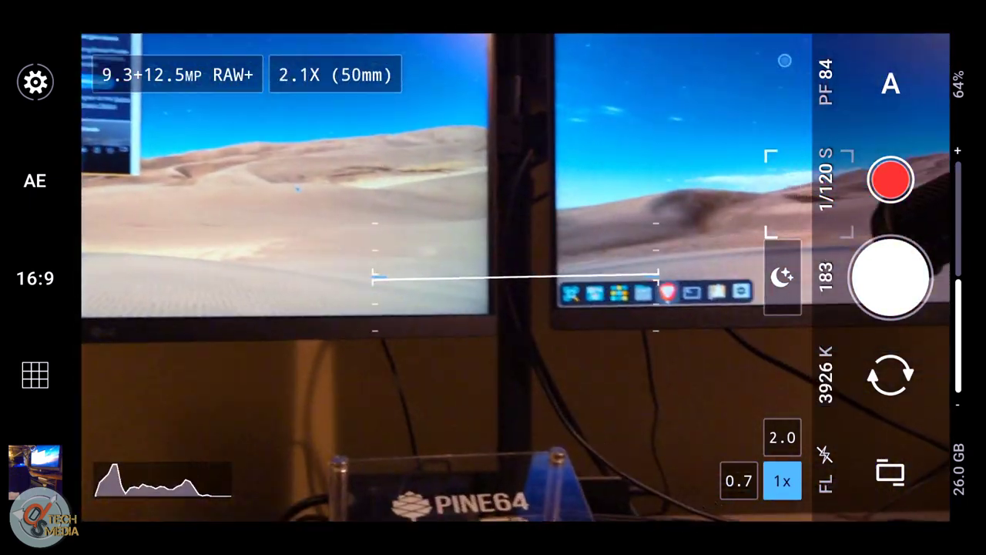
left_click(738, 481)
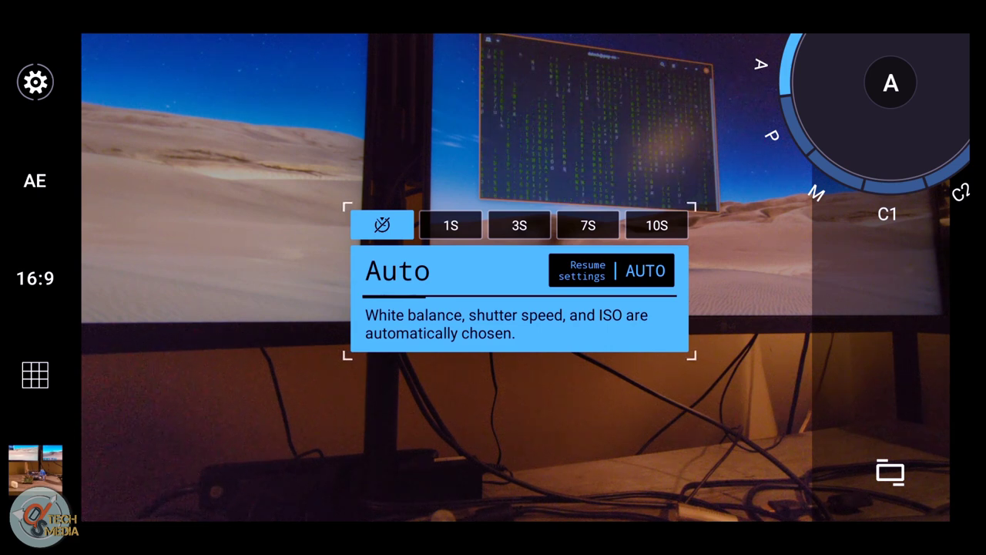
Step: Choose manual mode with a 1S timer, then switch to video mode showing 1080P 30 fps
left_click(816, 193)
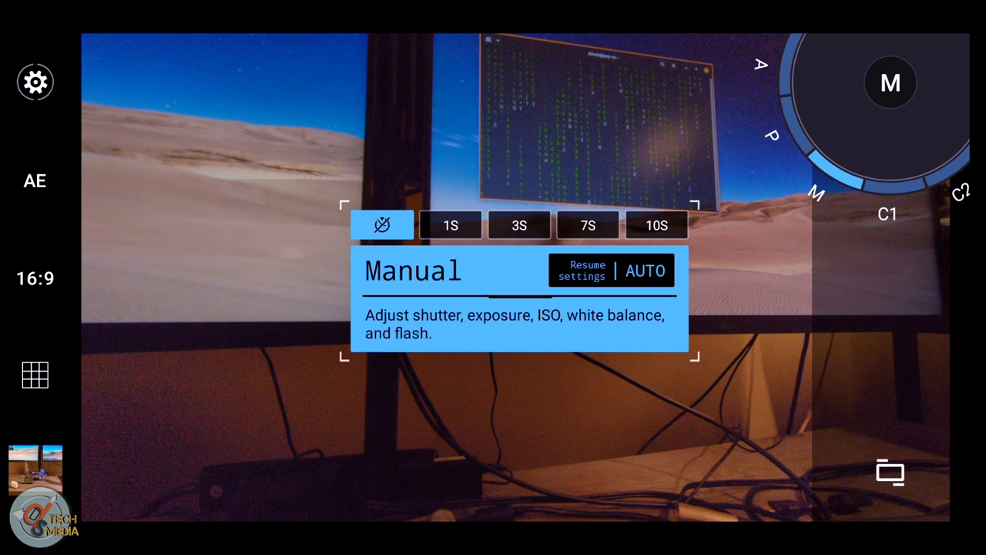
left_click(450, 224)
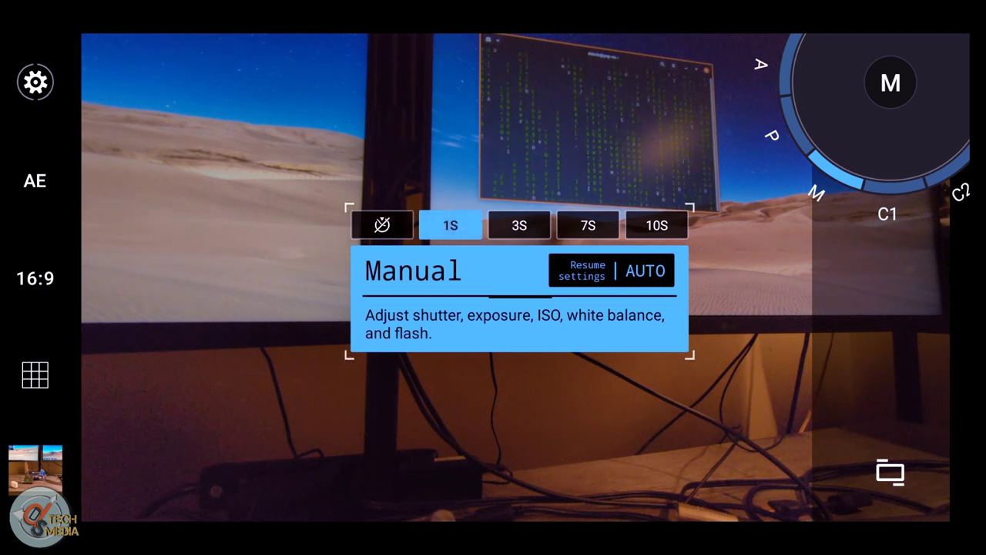
left_click(656, 225)
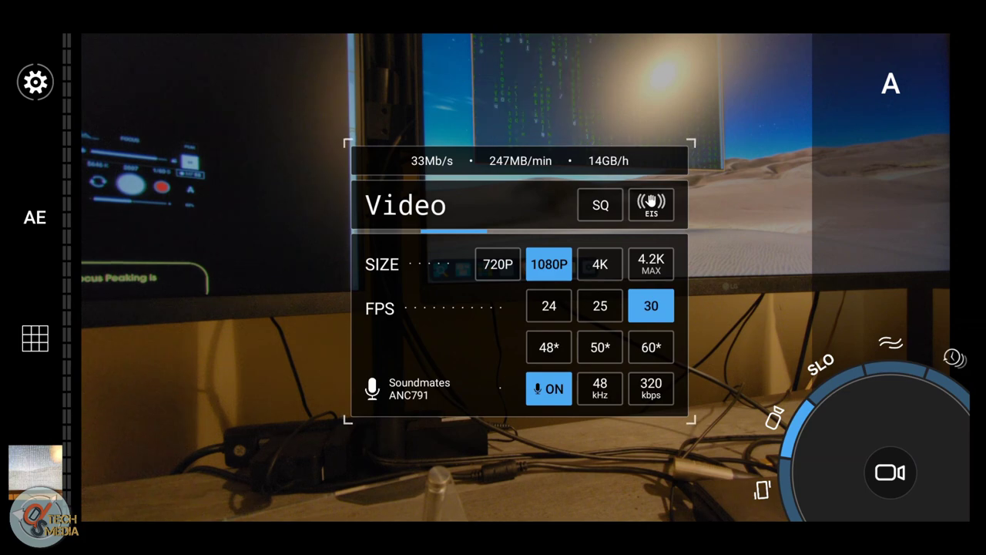
left_click(650, 263)
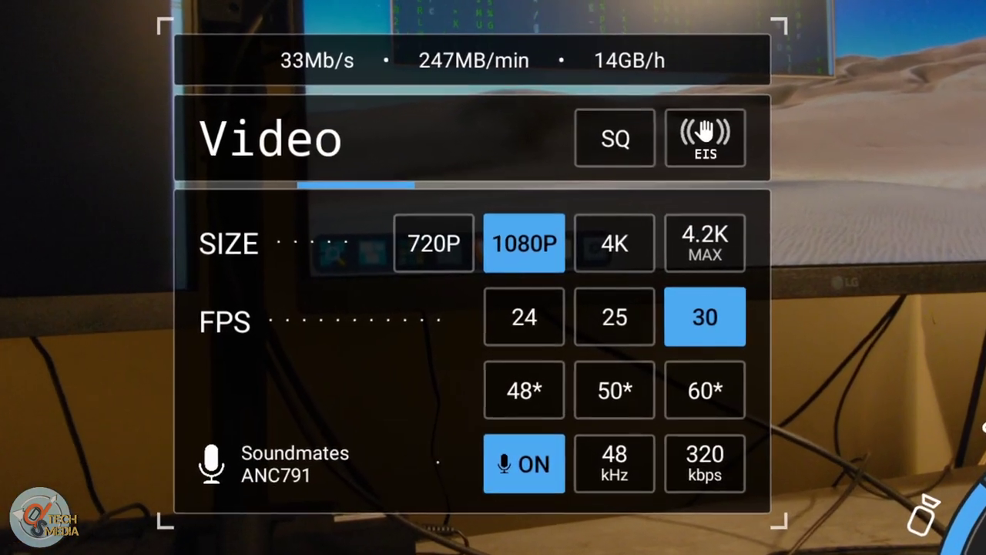
Step: Cycle video quality through HQ+ to LQ at 8Mb/s and show the H.265 codec options
left_click(613, 138)
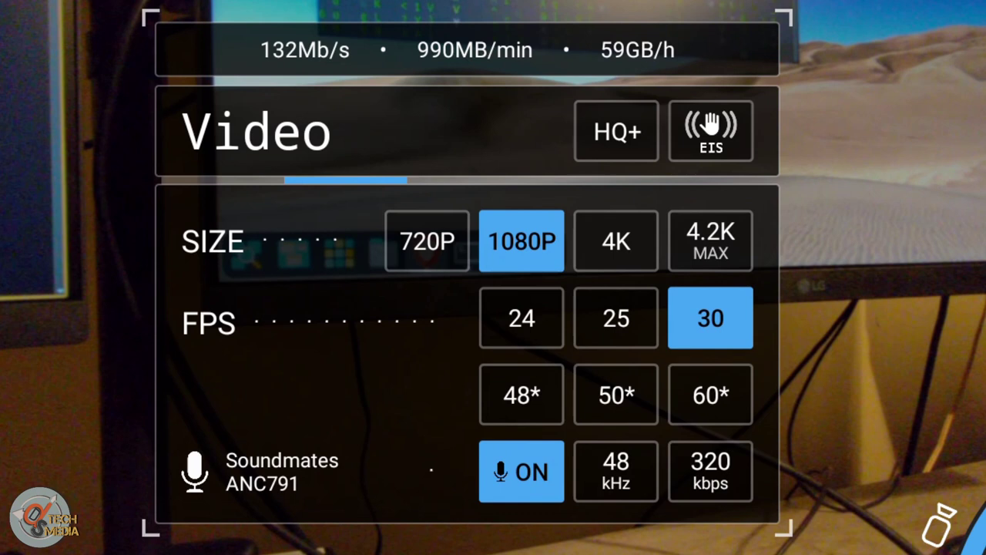
left_click(616, 131)
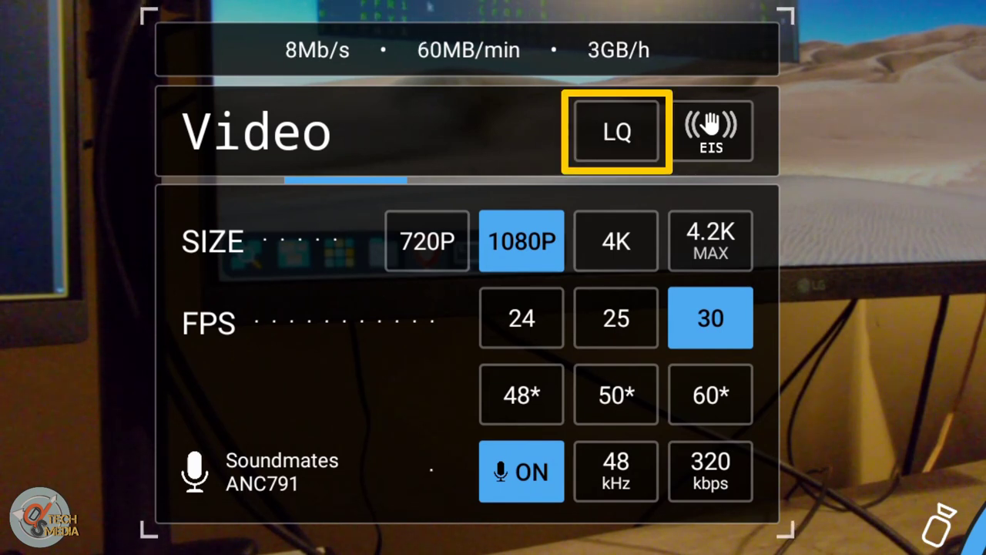
left_click(616, 131)
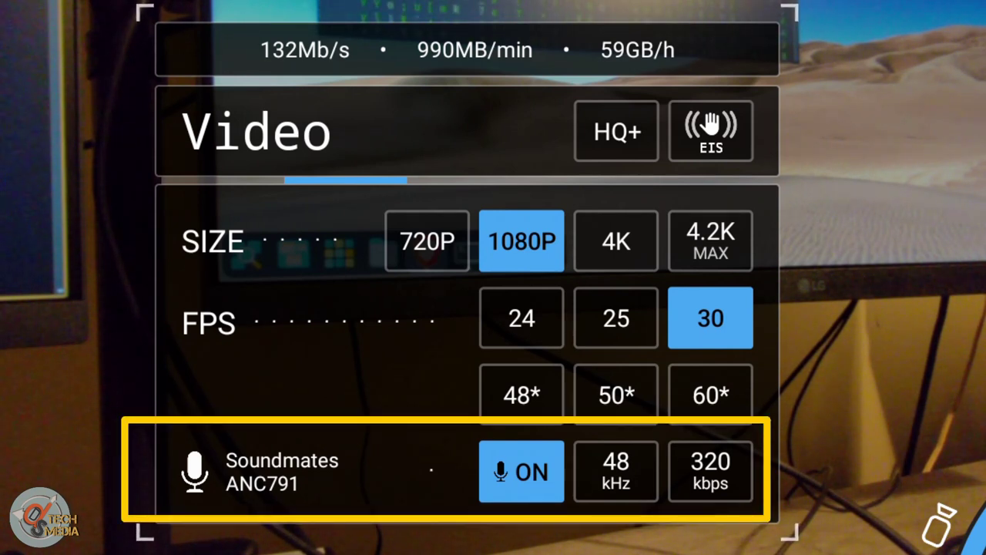
left_click(616, 241)
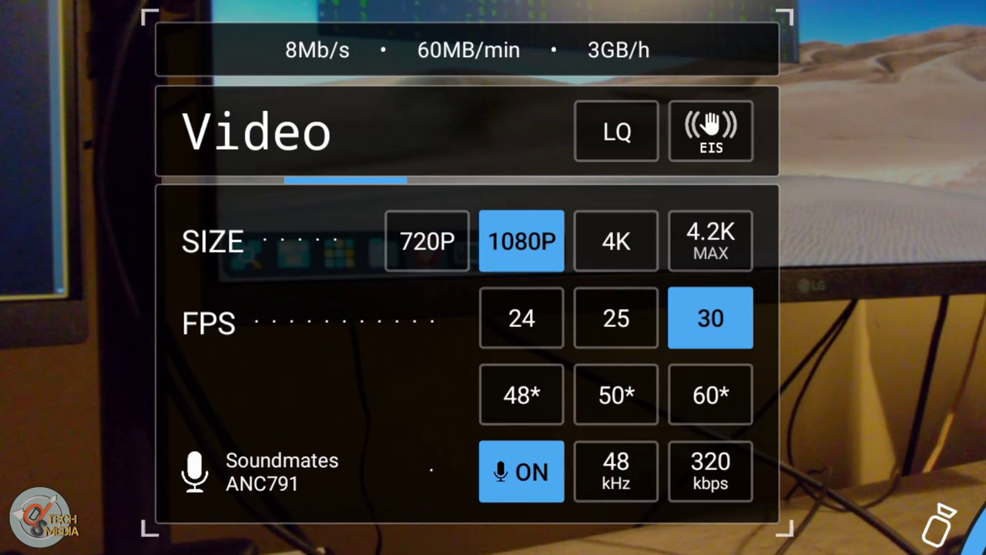
left_click(617, 240)
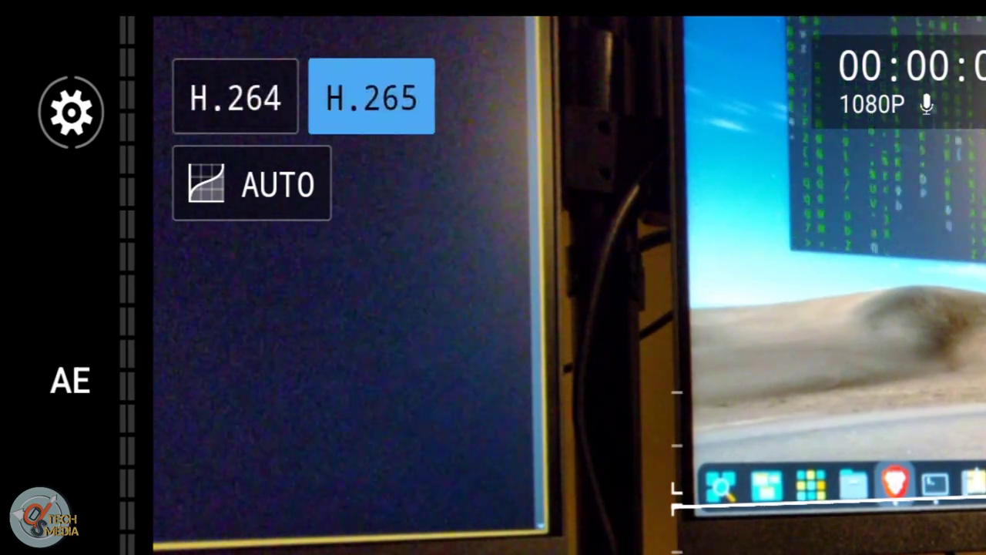
Step: Set the video picture profile to LOG (via FLAT), then bring up the camera mode choices
left_click(251, 183)
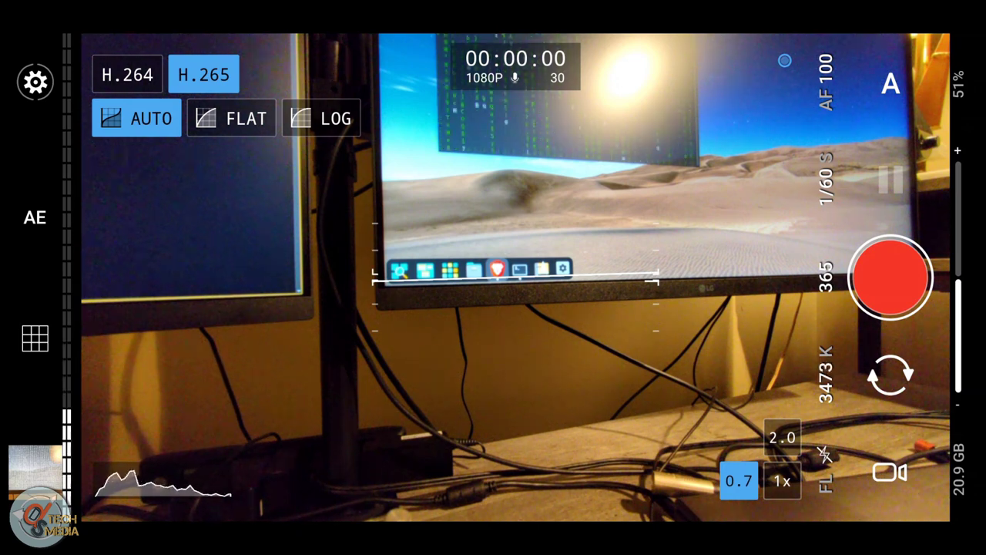
left_click(231, 117)
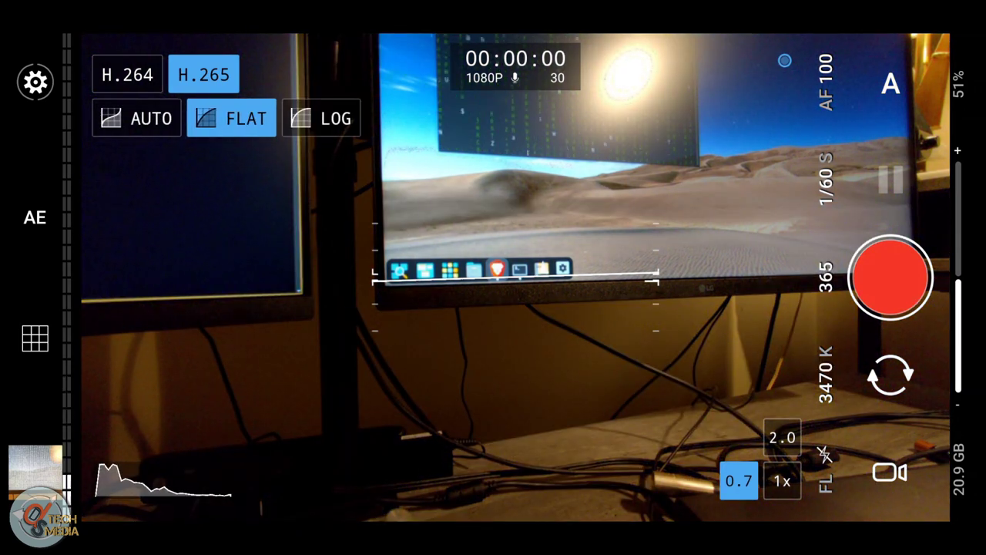
left_click(336, 117)
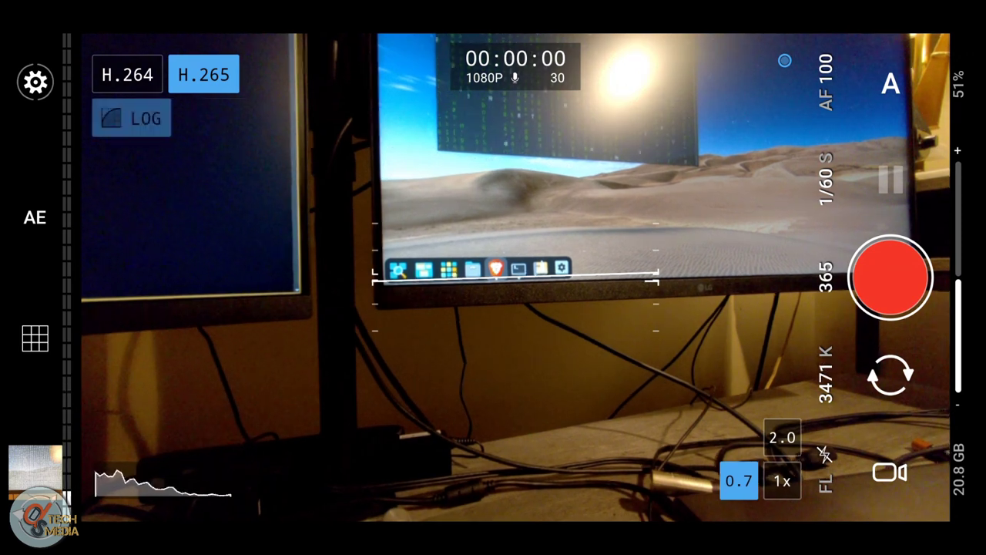
left_click(131, 117)
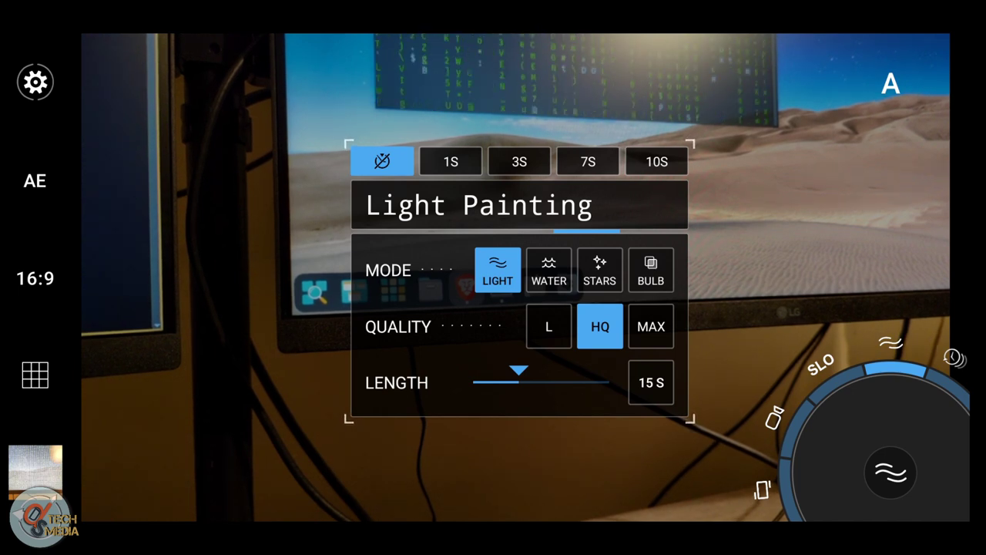
Step: Switch to Timelapse mode with photo capture at a 1 s interval and unlimited length
left_click(450, 162)
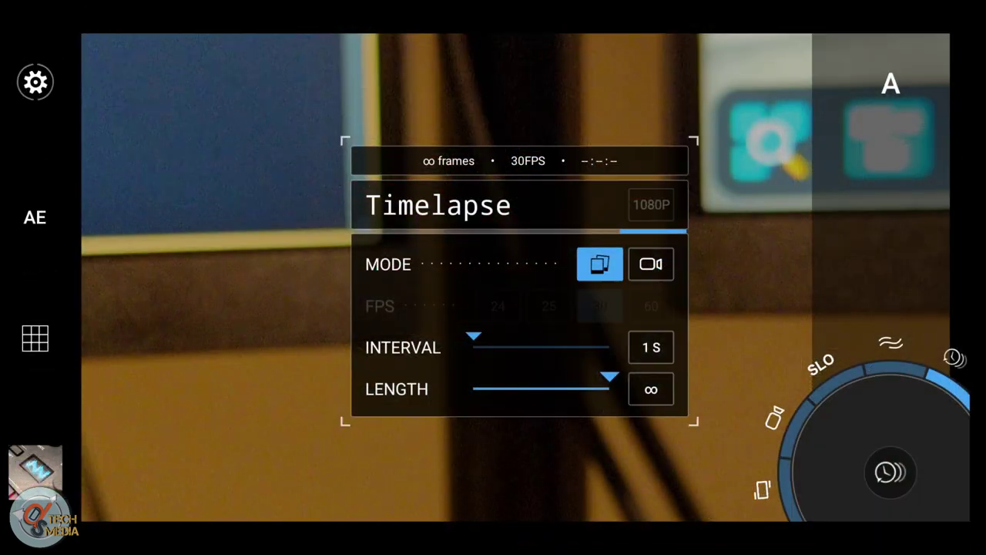
Step: Keep timelapse capturing photo frames and set its length to 1 hour (3600 frames, 2-minute clip at 30FPS)
left_click(650, 264)
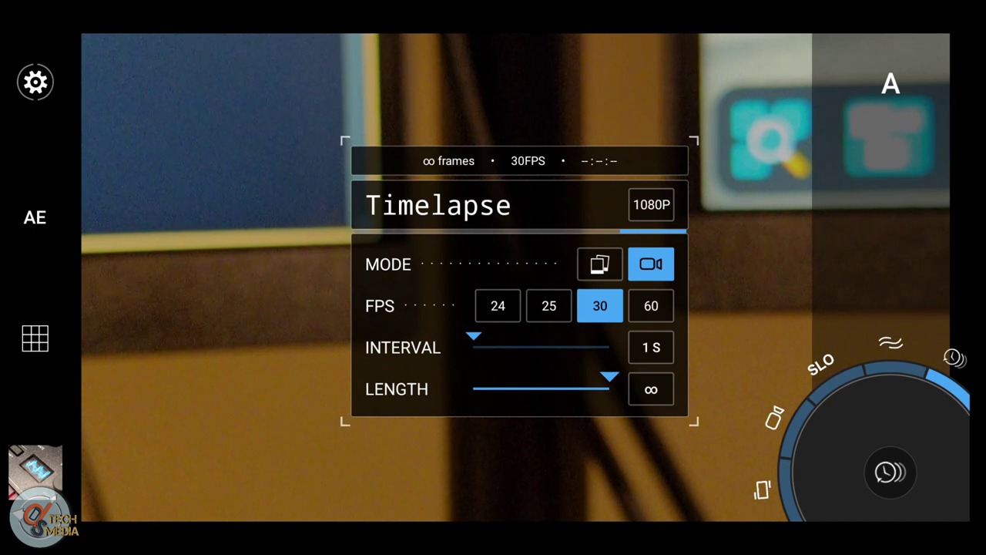
left_click(599, 265)
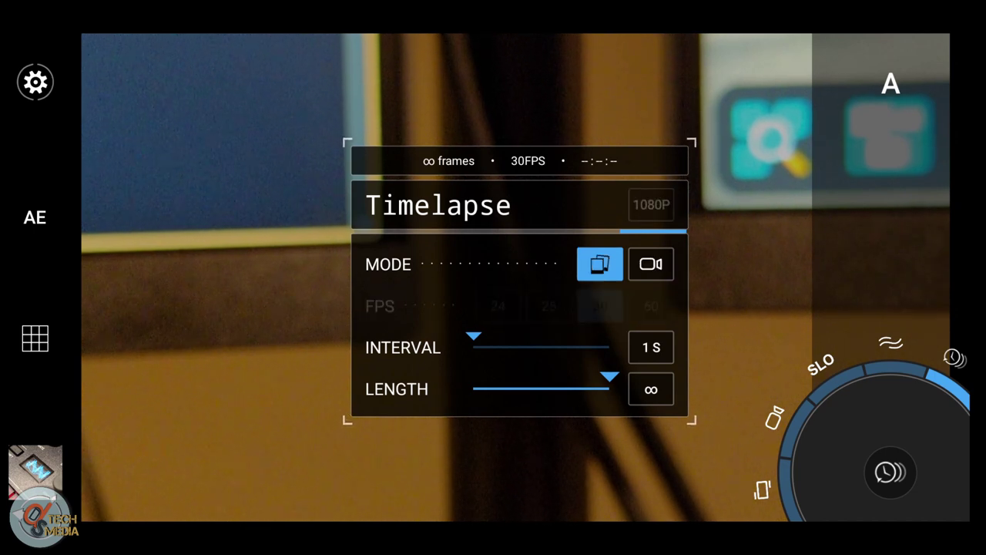
left_click_drag(609, 376, 542, 375)
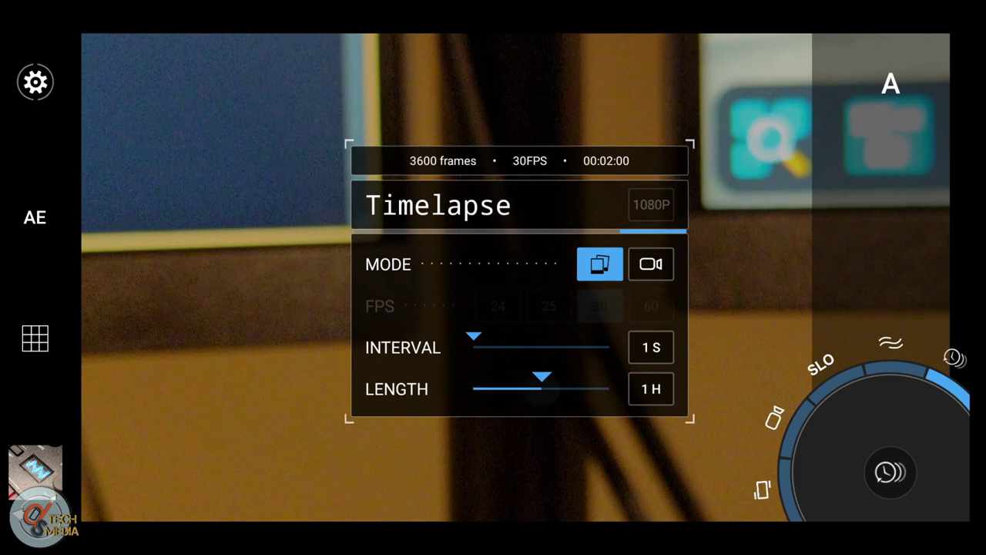
left_click_drag(543, 375, 557, 376)
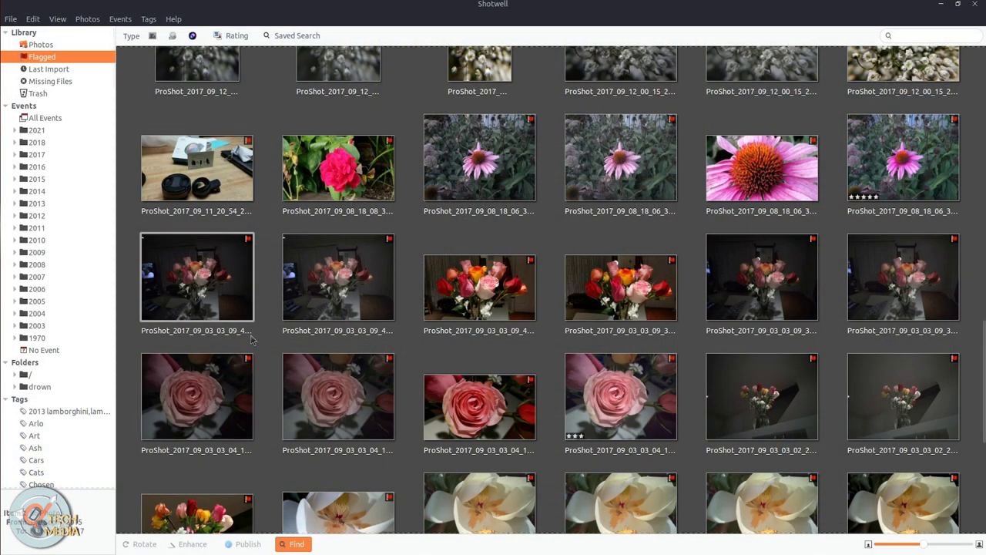
mouse_move(262, 283)
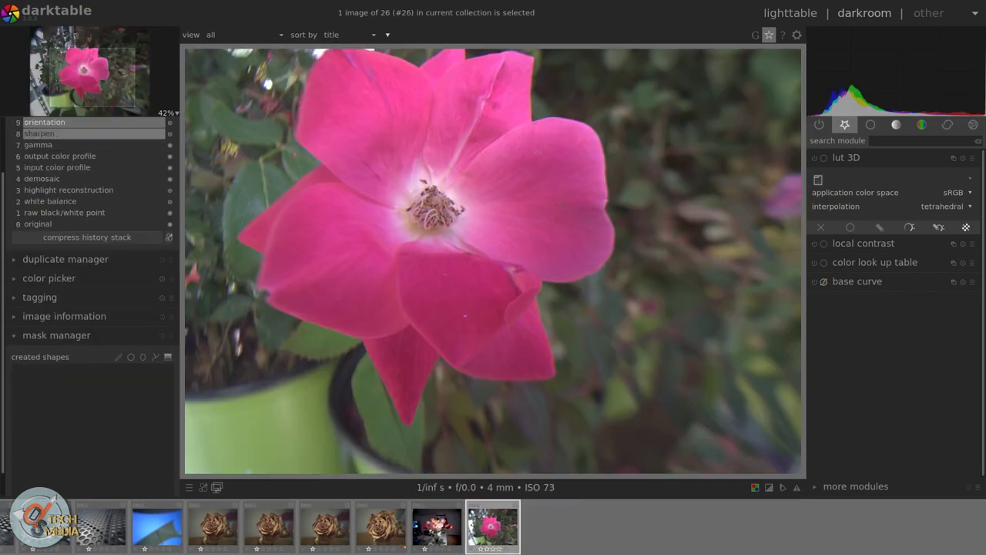
Step: Edit the brick walkway photo in darkroom and apply the Fusion 88.CUBE LUT in lut 3D
left_click(940, 527)
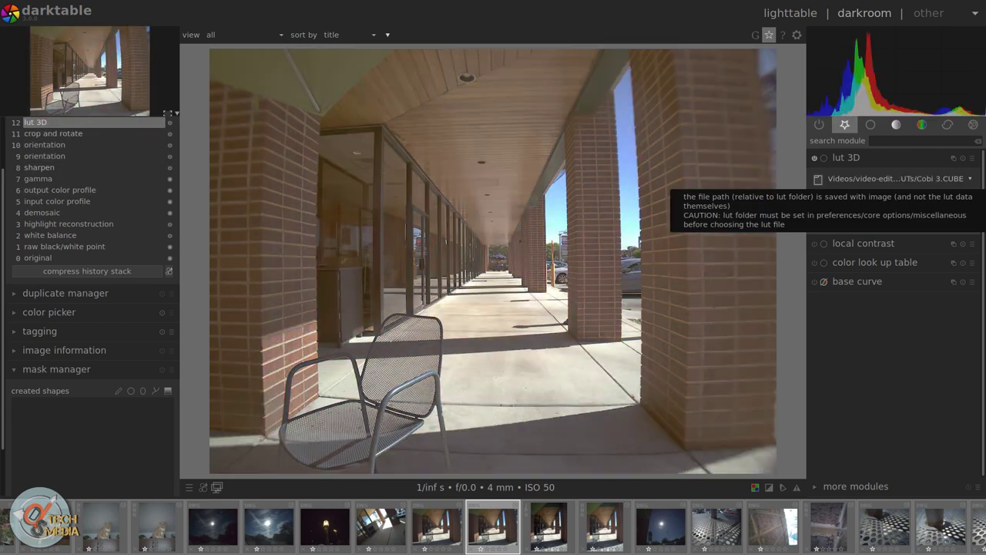
left_click(893, 178)
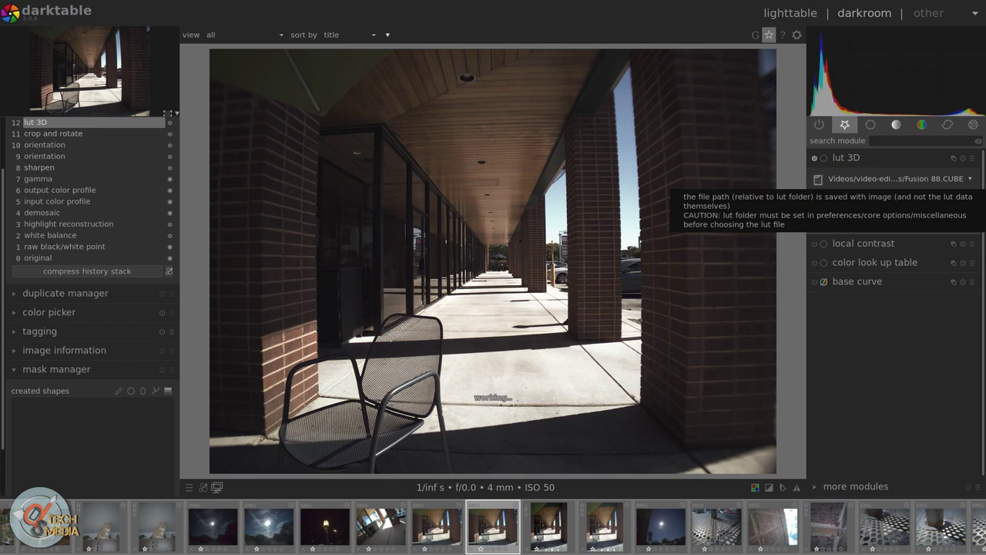